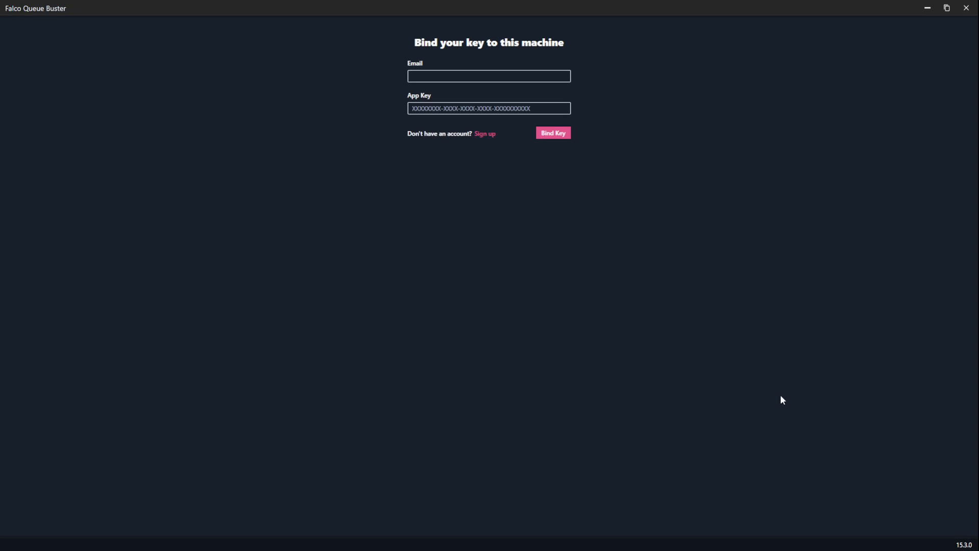
pyautogui.moveTo(589, 267)
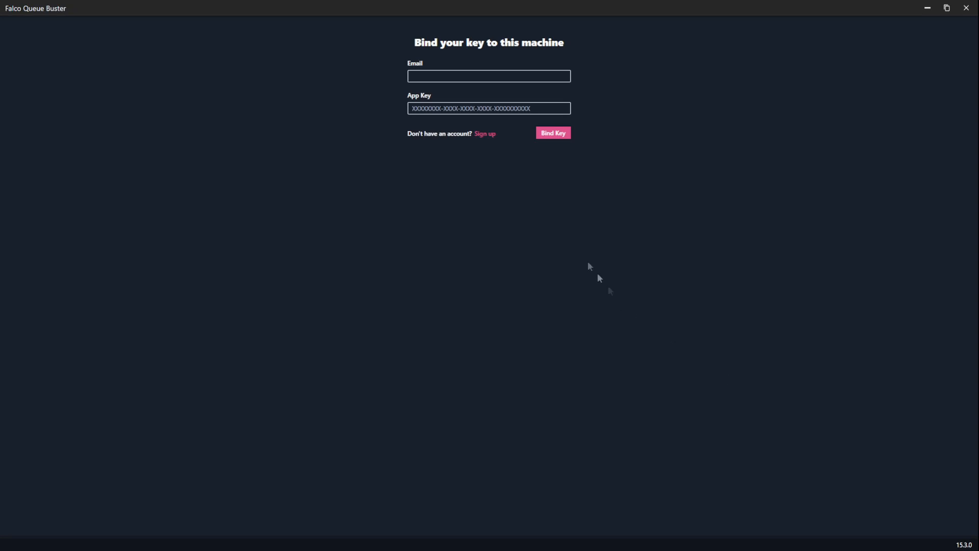
pyautogui.moveTo(430, 233)
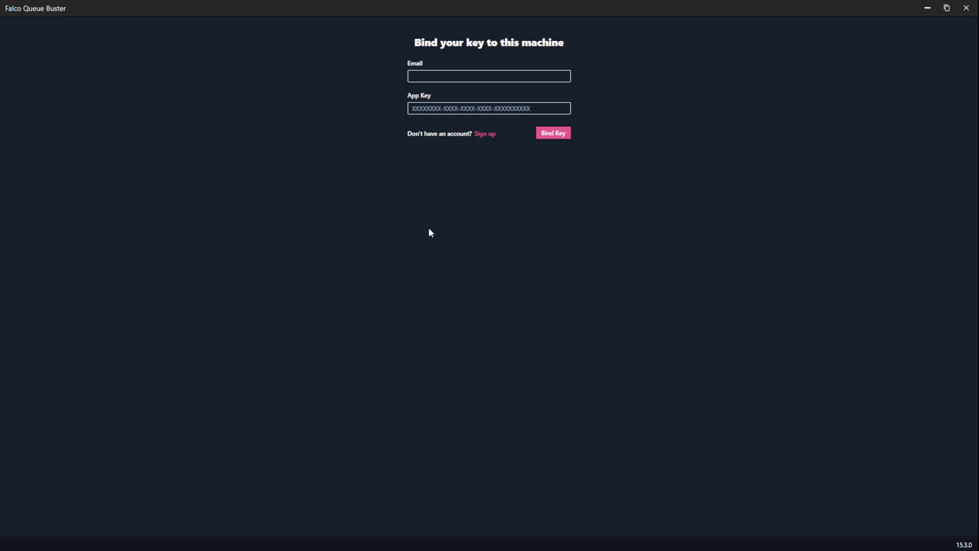
pyautogui.moveTo(461, 193)
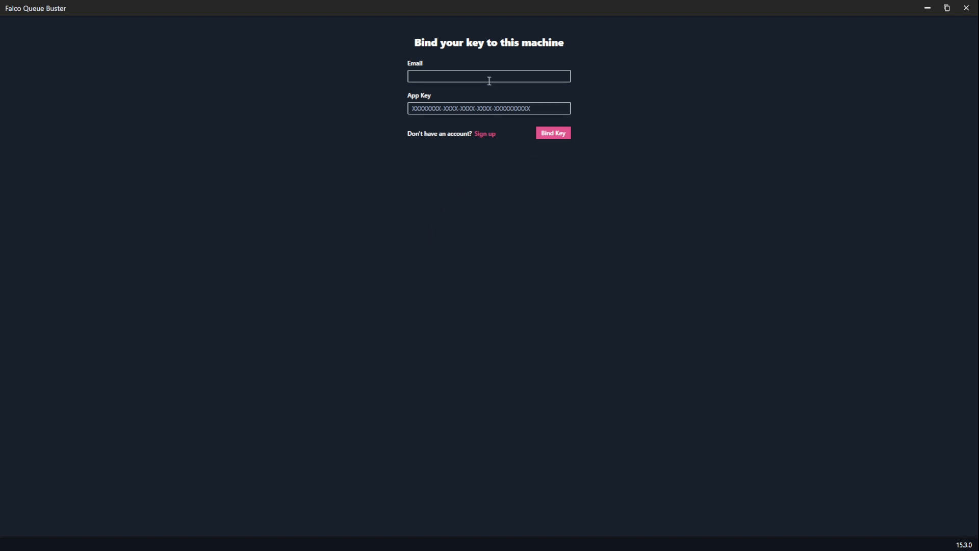
pyautogui.click(489, 75)
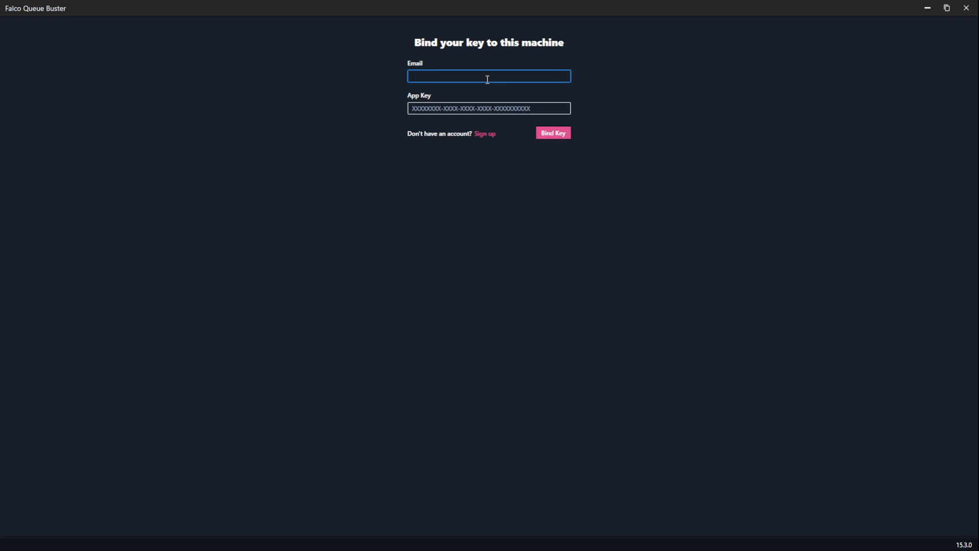
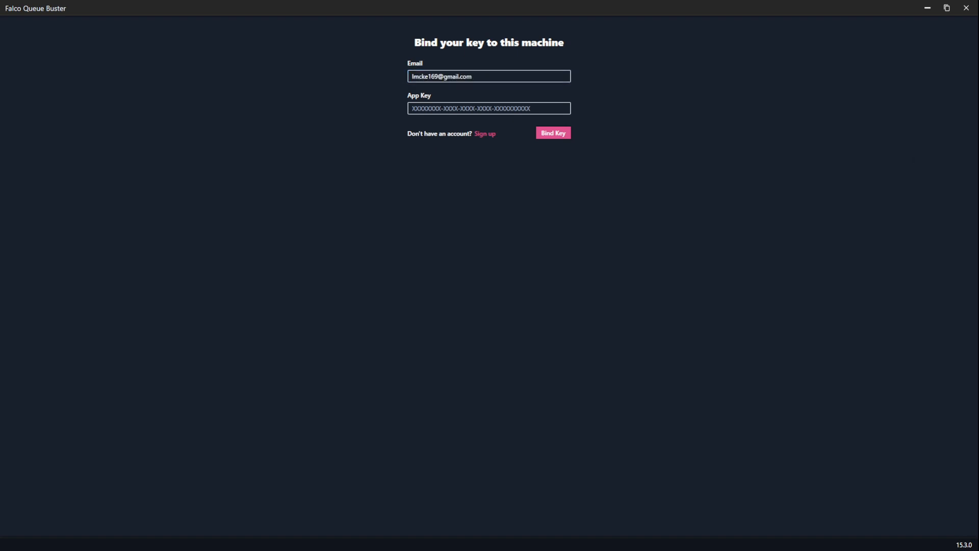
pyautogui.write('XXXXXXXX-XXXX-XXXX-XXXX-XXXXXXXXXX')
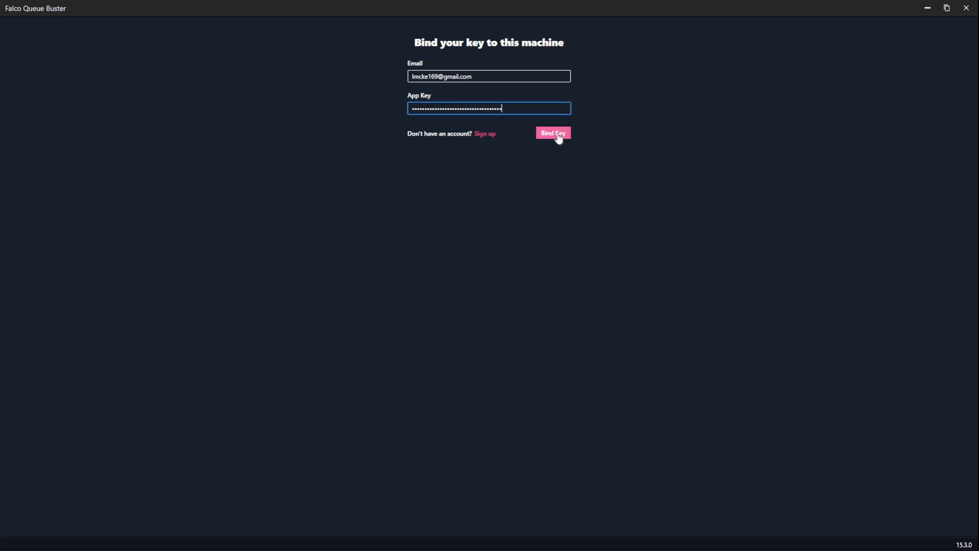
pyautogui.click(552, 132)
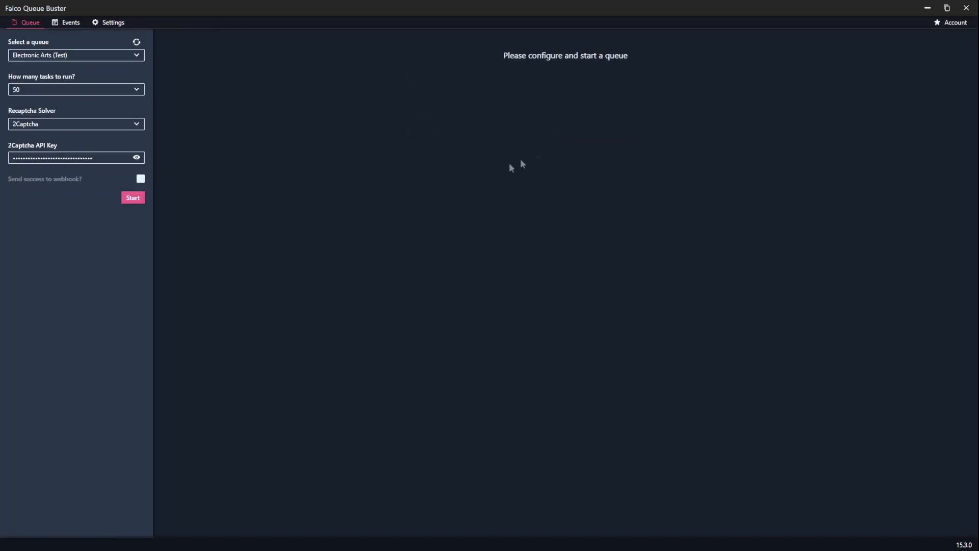
pyautogui.moveTo(529, 318)
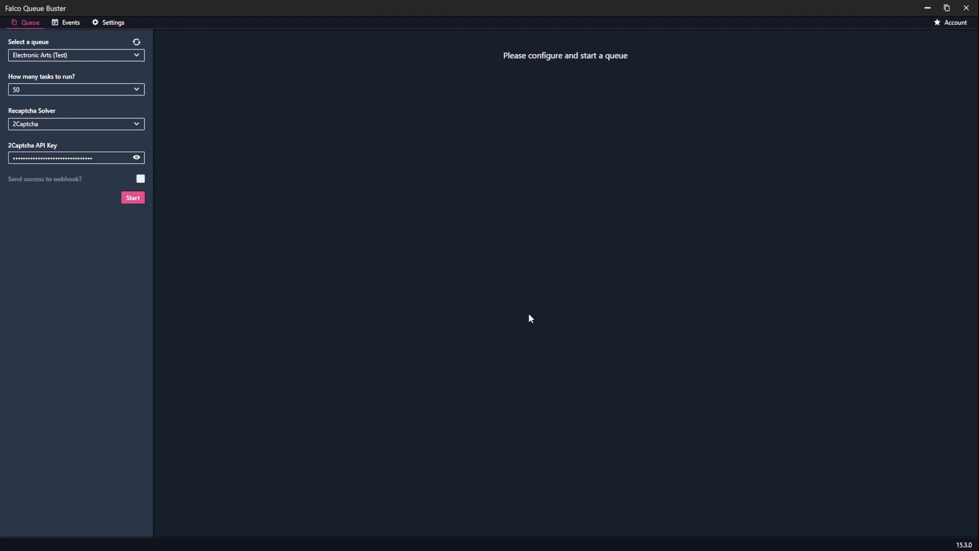
pyautogui.moveTo(883, 107)
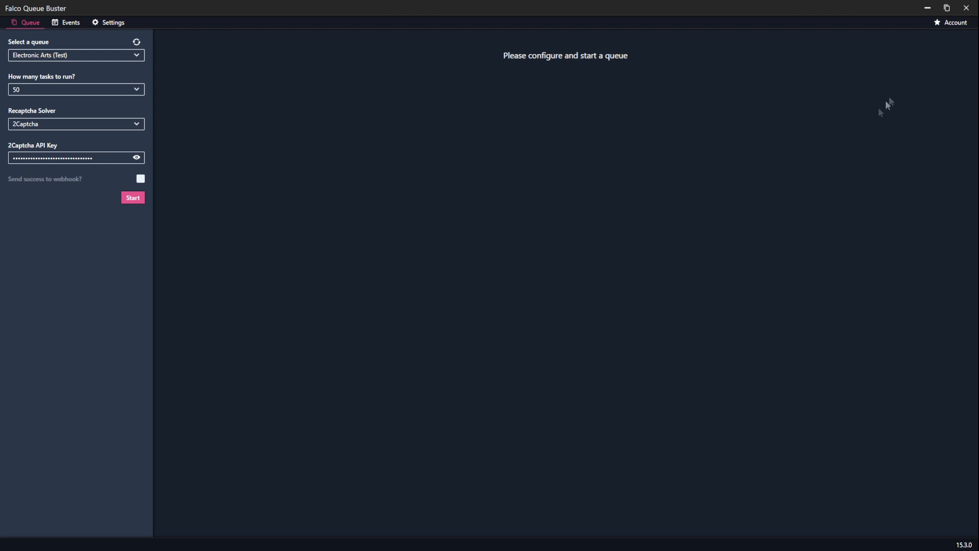
pyautogui.click(955, 22)
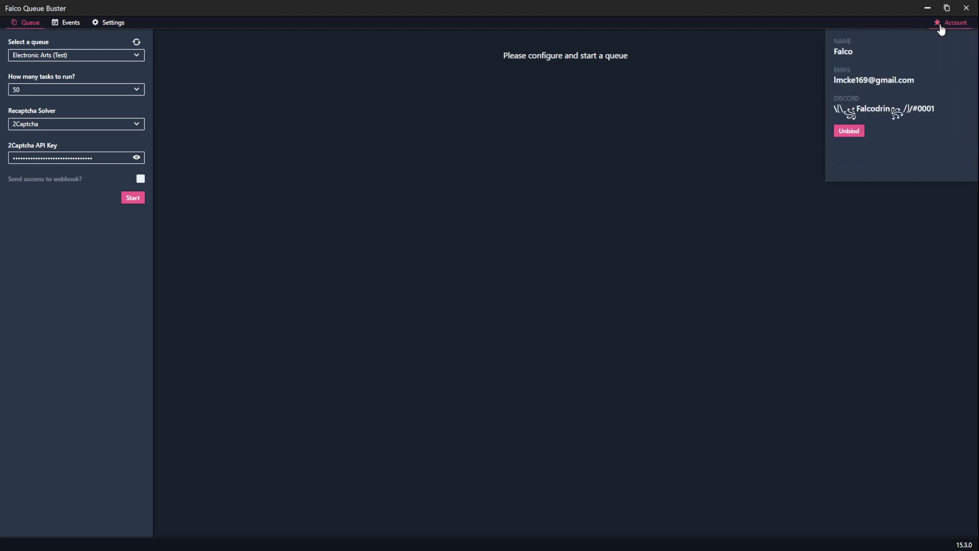
pyautogui.moveTo(840, 142)
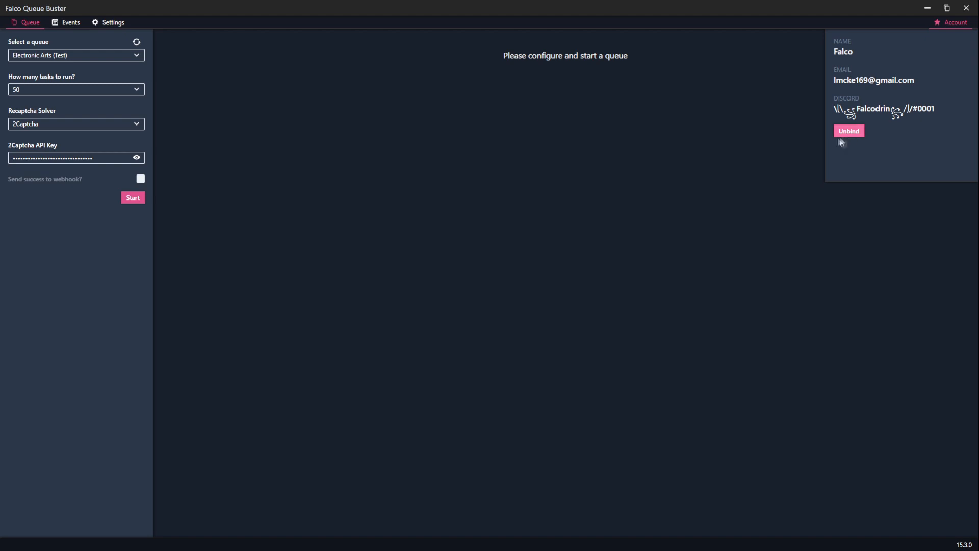
pyautogui.click(955, 22)
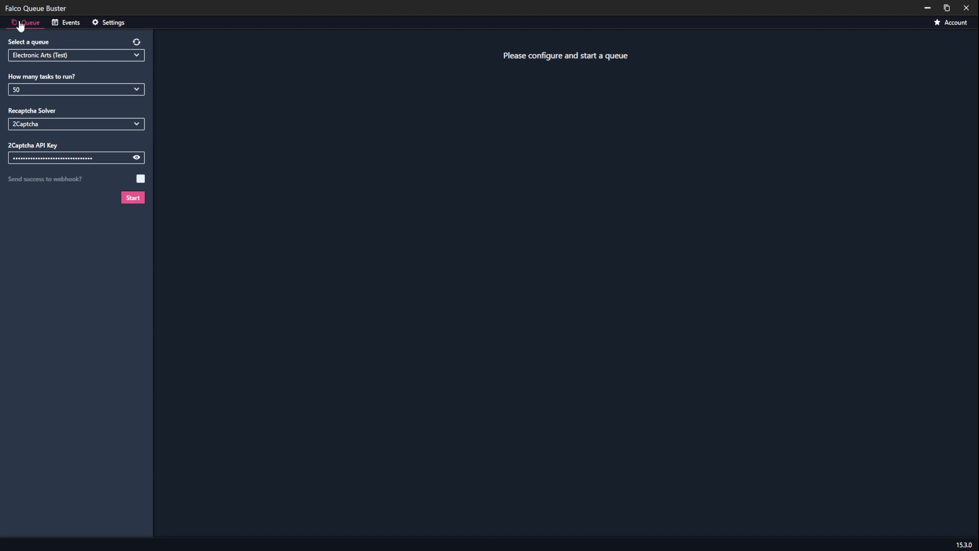
# Review the saved events list, then show the captcha key and webhook settings
pyautogui.click(70, 23)
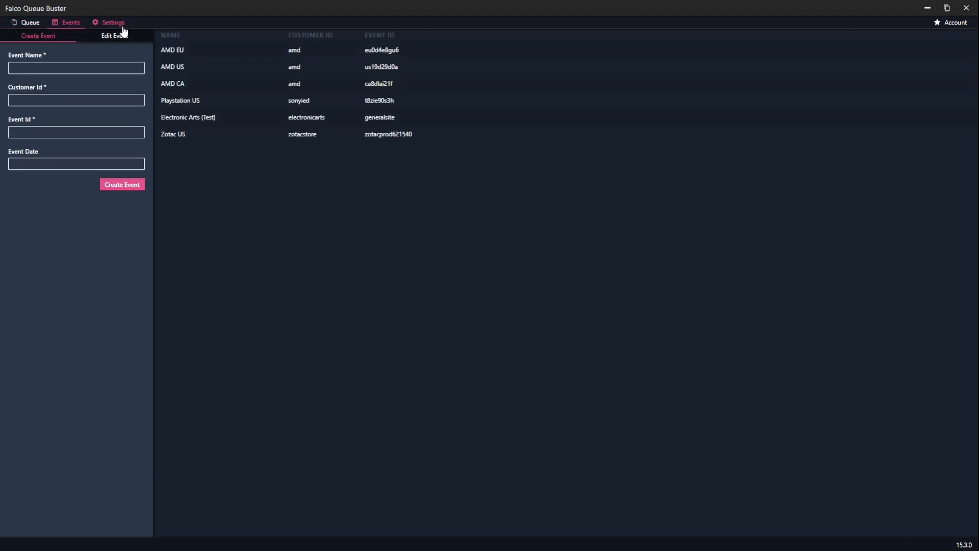
pyautogui.click(112, 22)
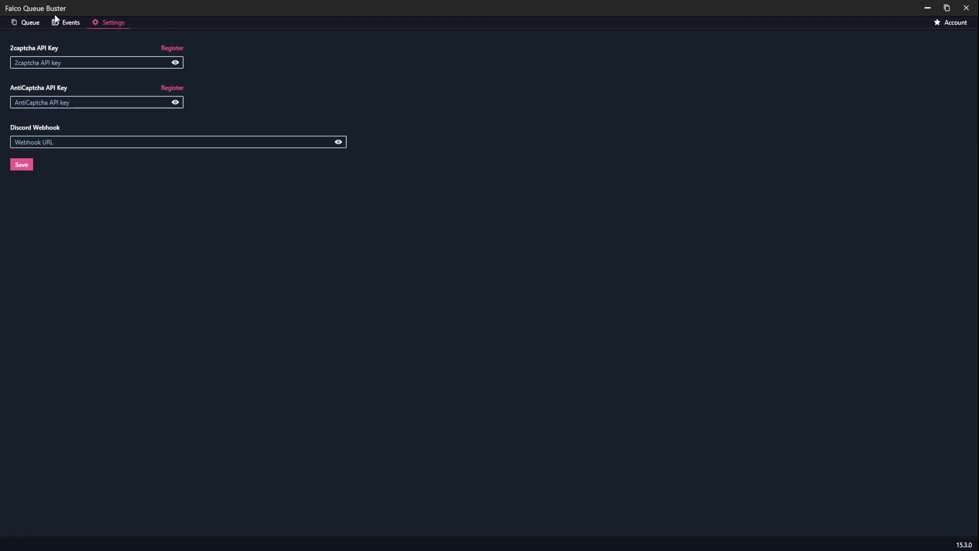
pyautogui.moveTo(142, 94)
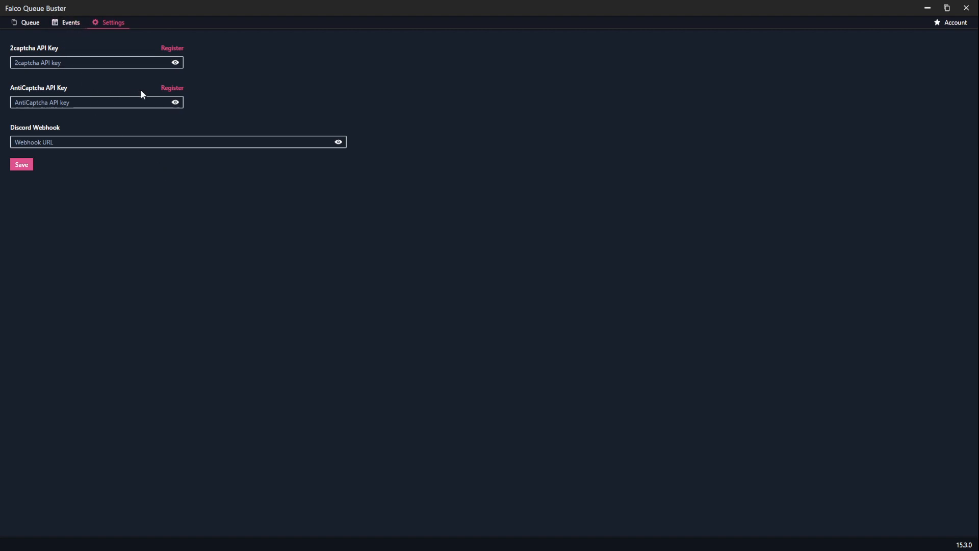
pyautogui.moveTo(106, 25)
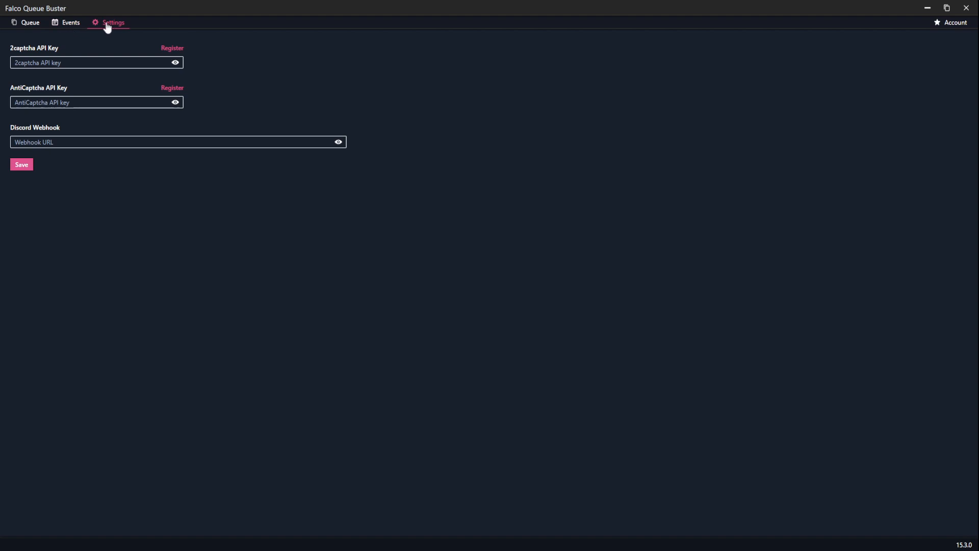
# Enter the 2captcha API key in Settings
pyautogui.click(94, 63)
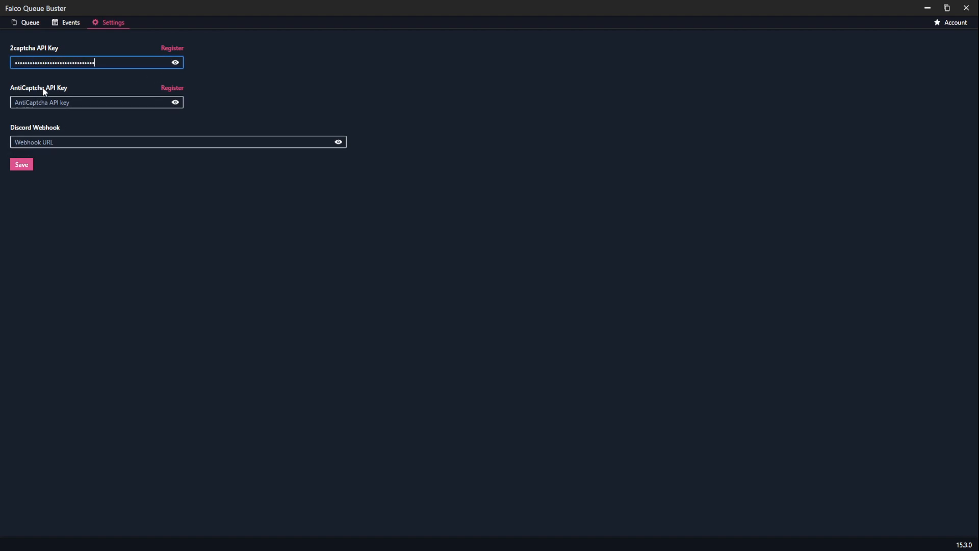
pyautogui.moveTo(38, 157)
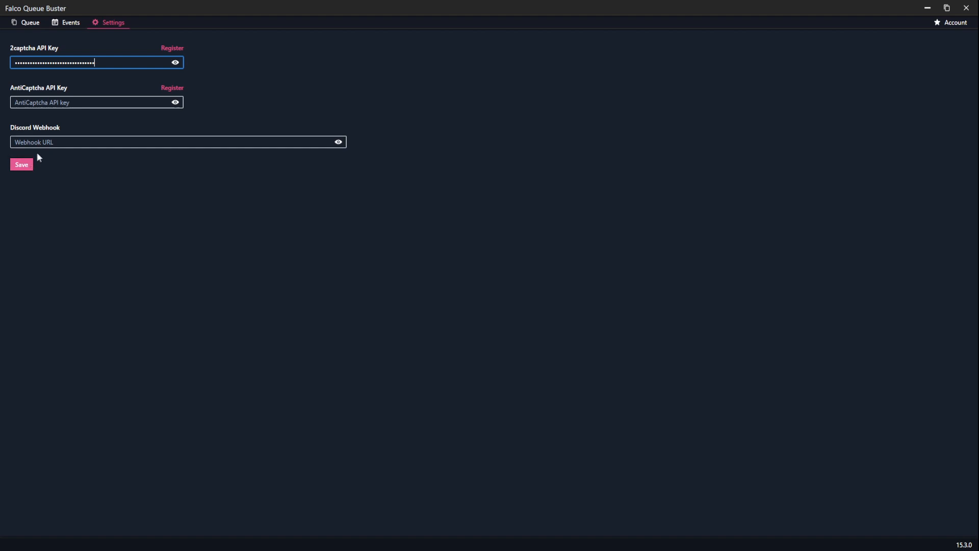
pyautogui.moveTo(669, 163)
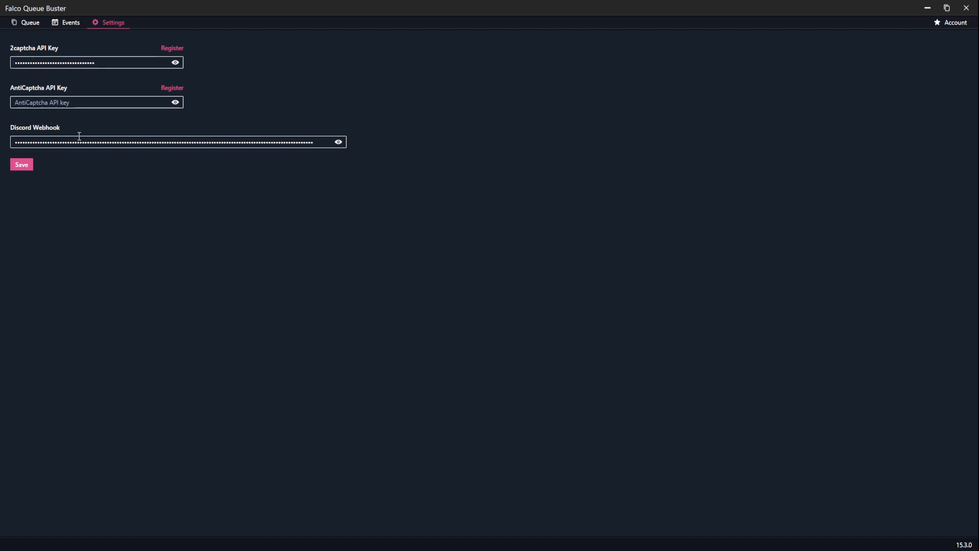
pyautogui.moveTo(49, 131)
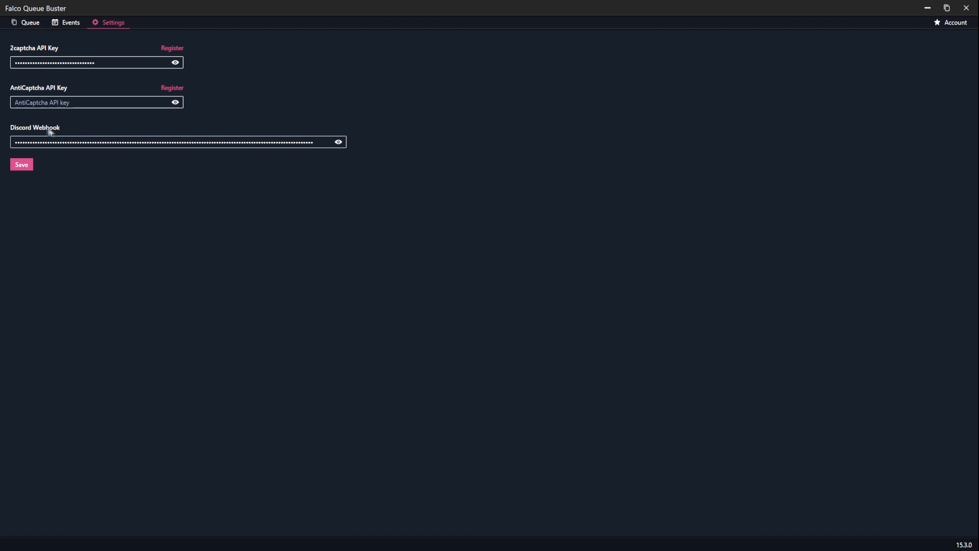
pyautogui.moveTo(30, 22)
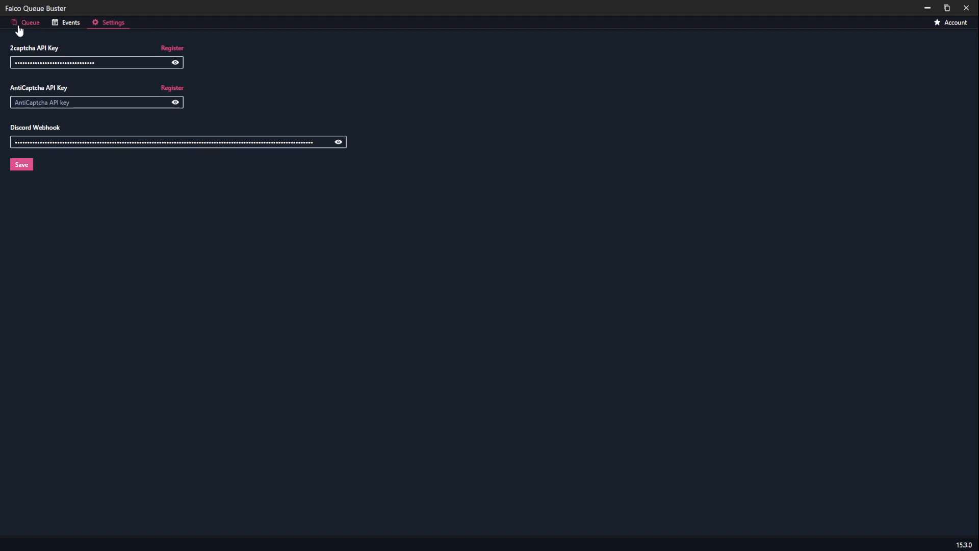
# Configure the Electronic Arts (Test) queue with webhook successes enabled and start it
pyautogui.click(30, 22)
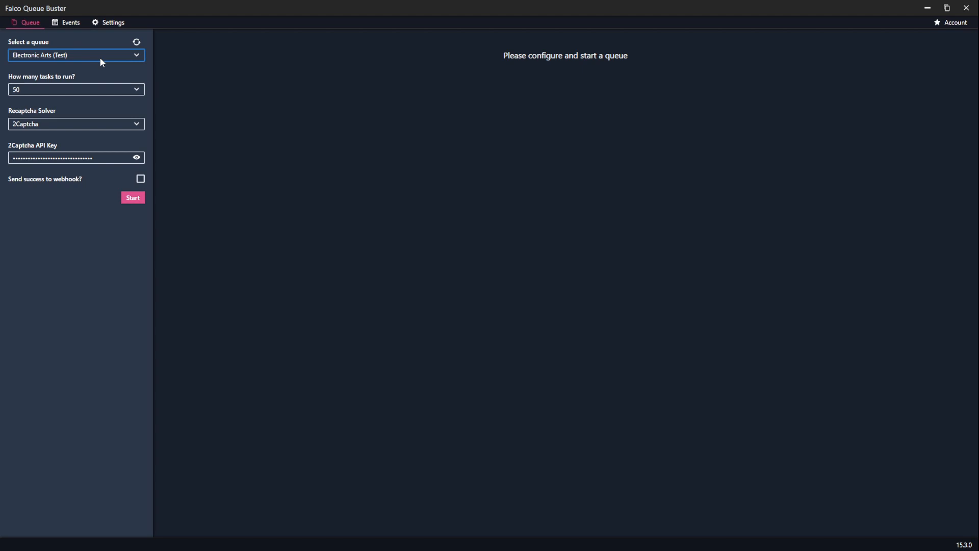
pyautogui.moveTo(96, 104)
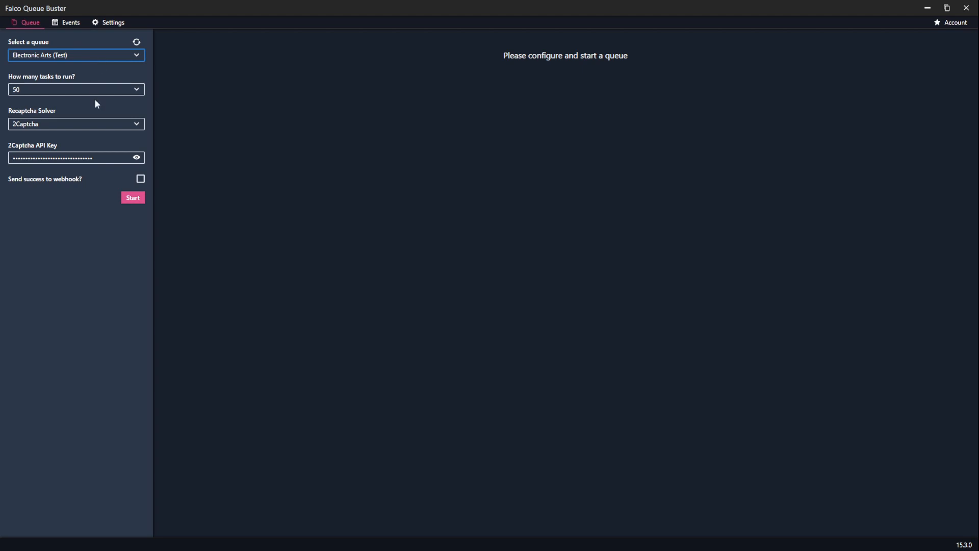
pyautogui.moveTo(288, 125)
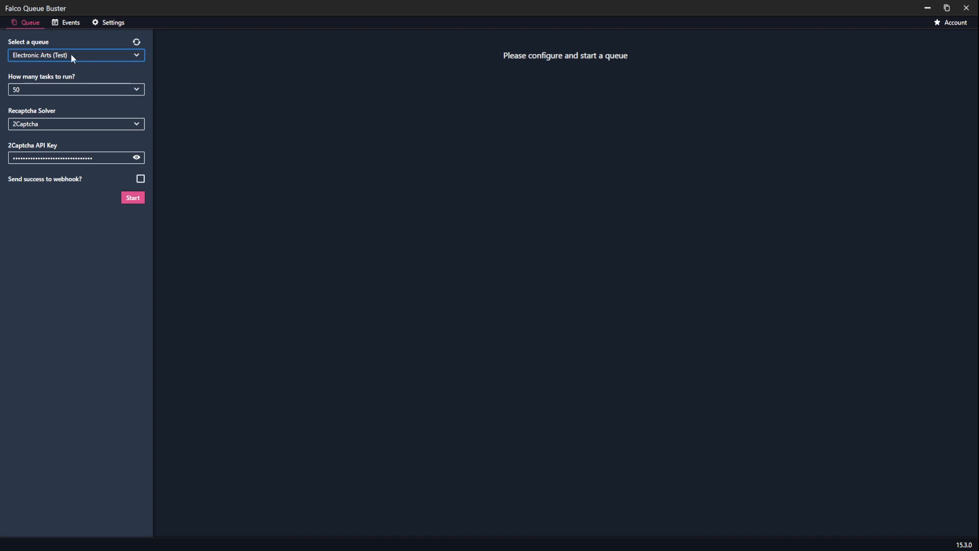
pyautogui.moveTo(575, 98)
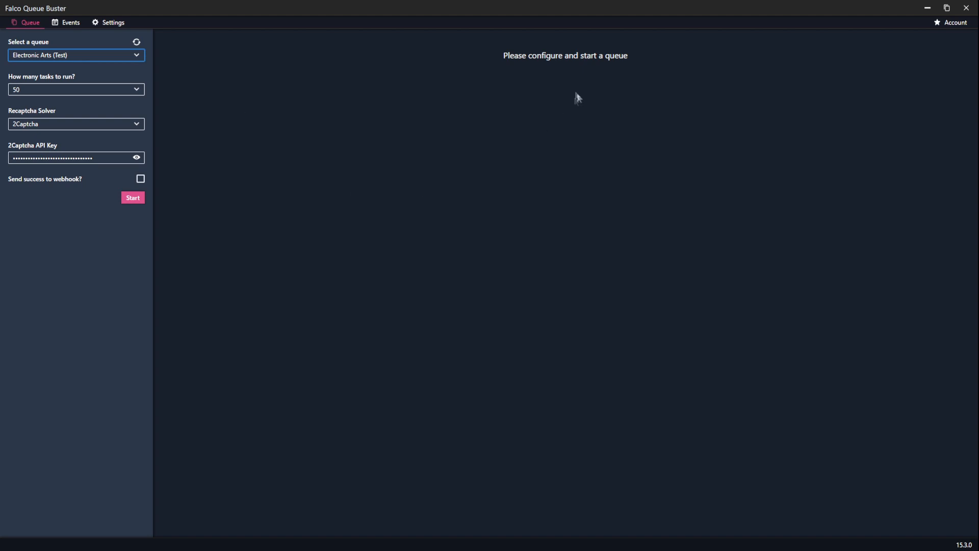
pyautogui.moveTo(132, 174)
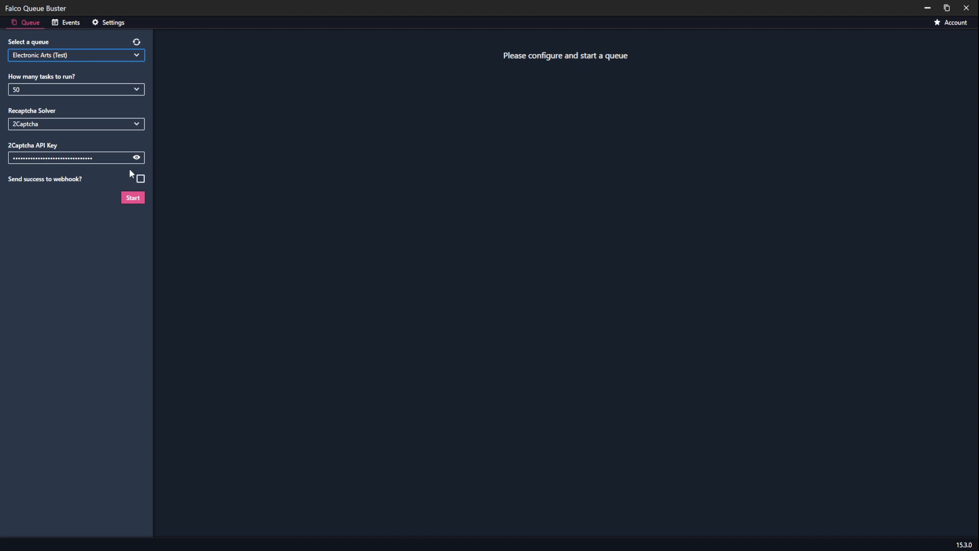
pyautogui.click(74, 157)
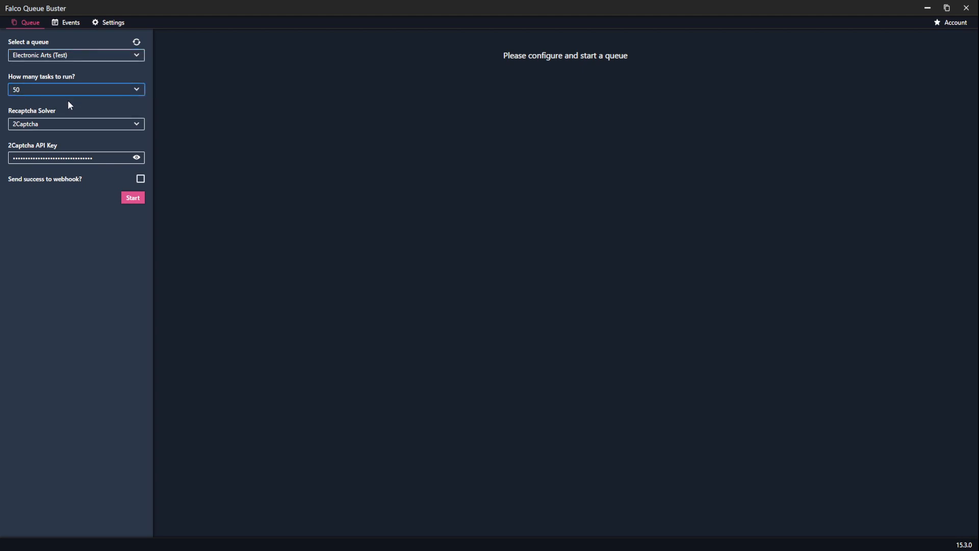
pyautogui.moveTo(67, 130)
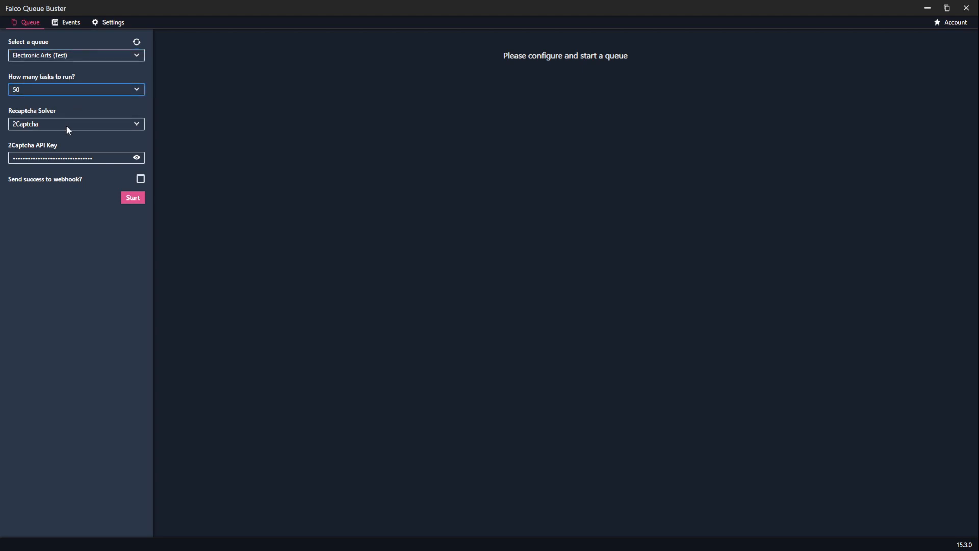
pyautogui.click(132, 197)
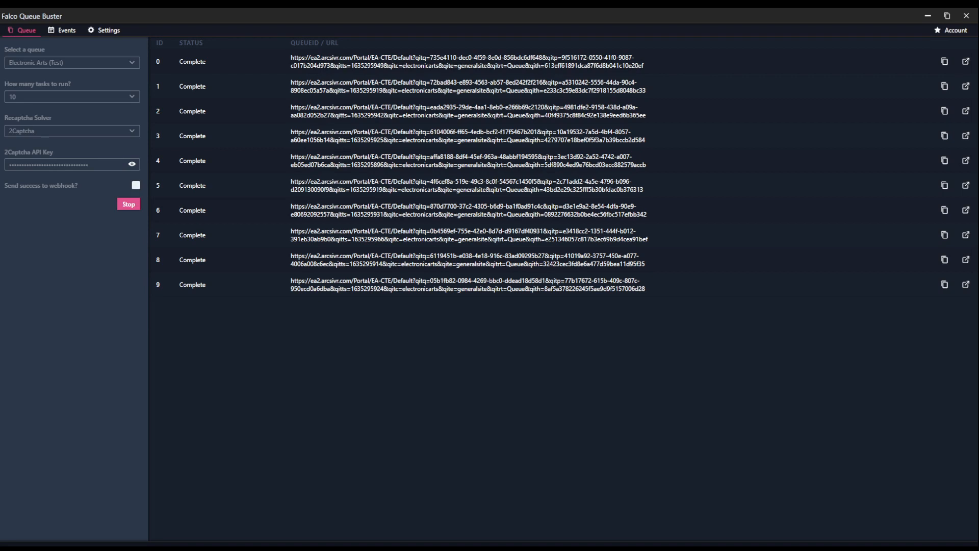
pyautogui.moveTo(237, 371)
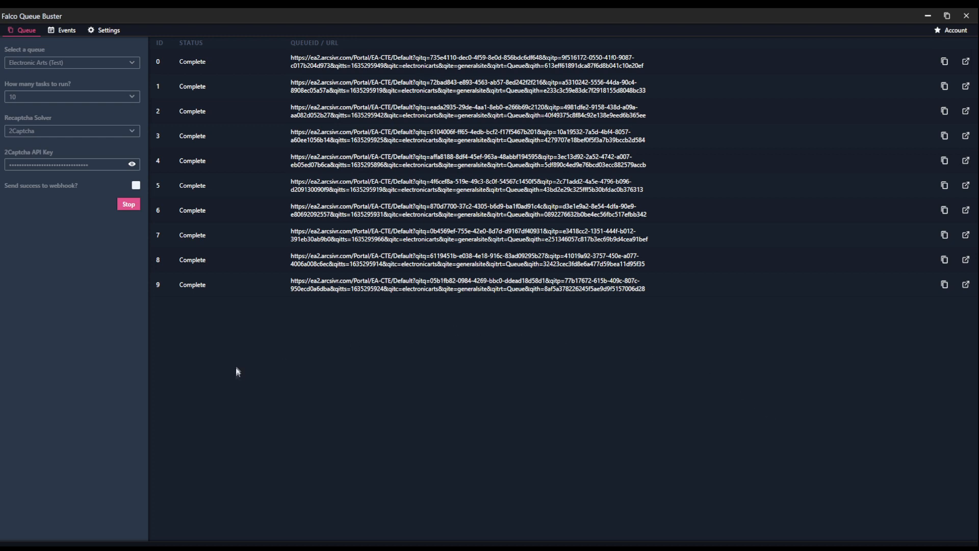
pyautogui.moveTo(226, 324)
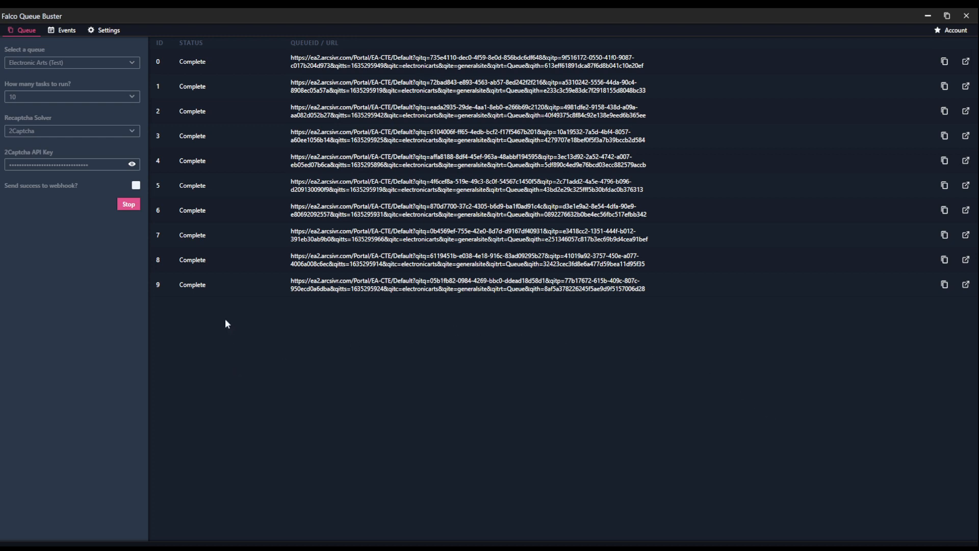
pyautogui.moveTo(220, 358)
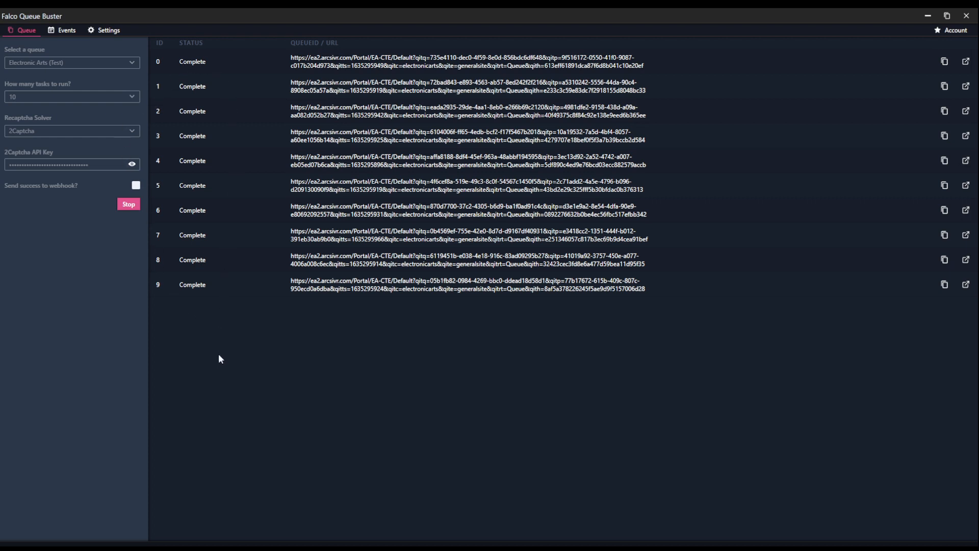
pyautogui.moveTo(210, 143)
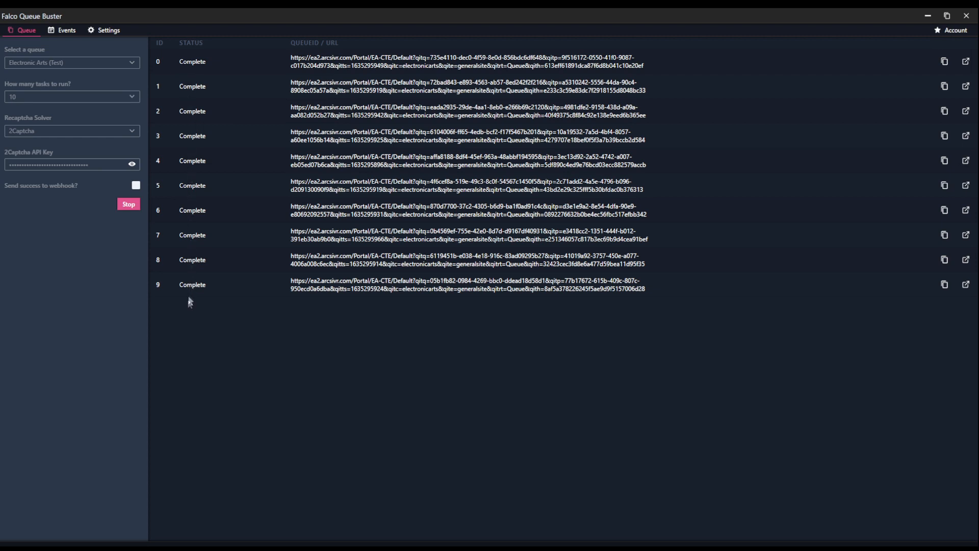
pyautogui.moveTo(196, 463)
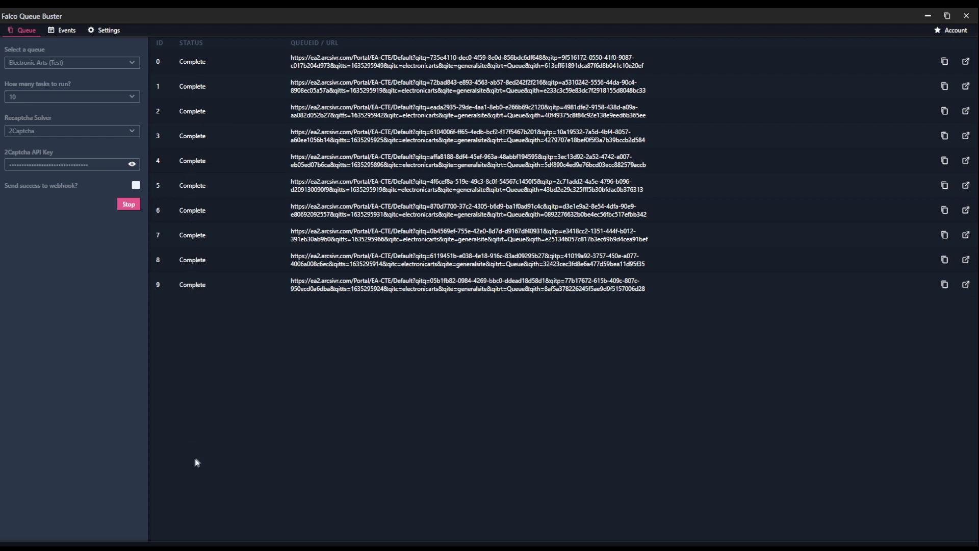
pyautogui.moveTo(233, 187)
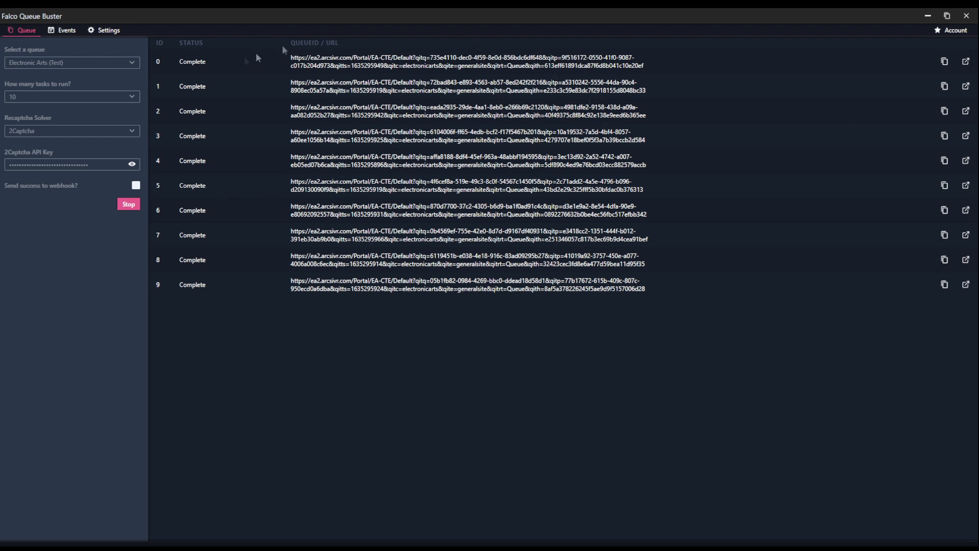
pyautogui.moveTo(328, 209)
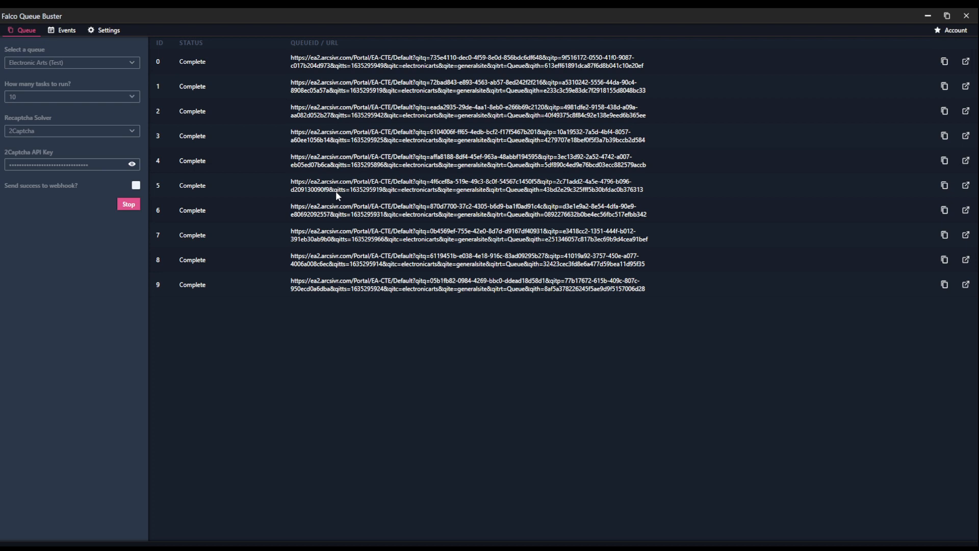
pyautogui.moveTo(331, 197)
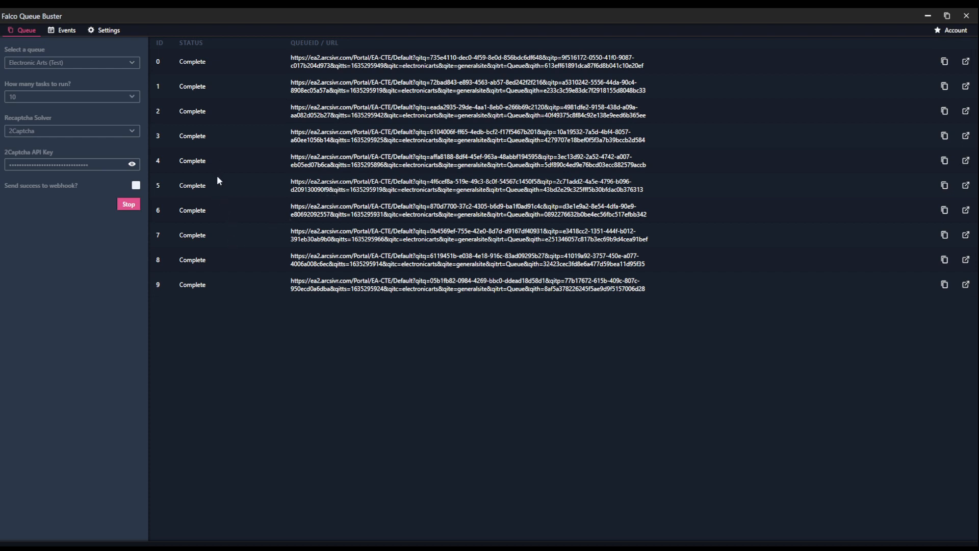
pyautogui.moveTo(193, 495)
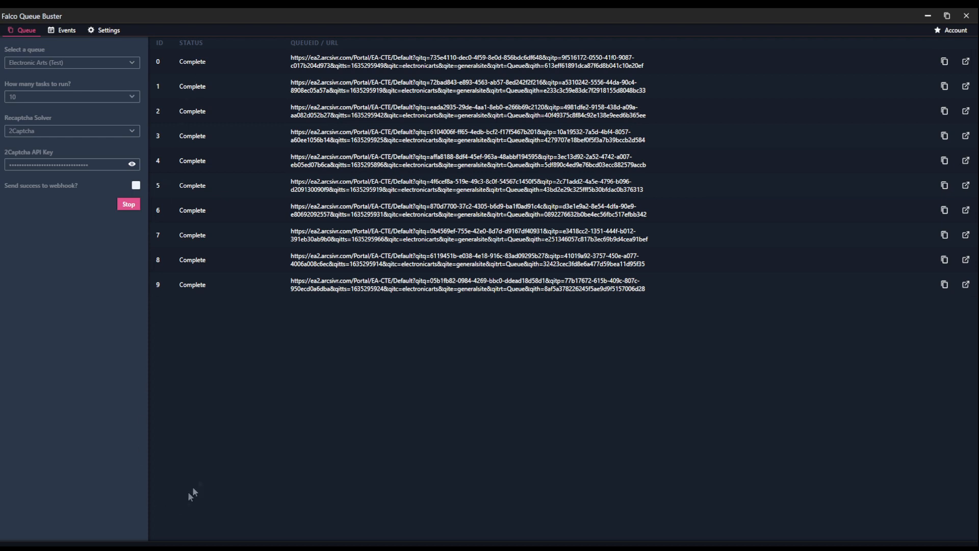
pyautogui.moveTo(191, 288)
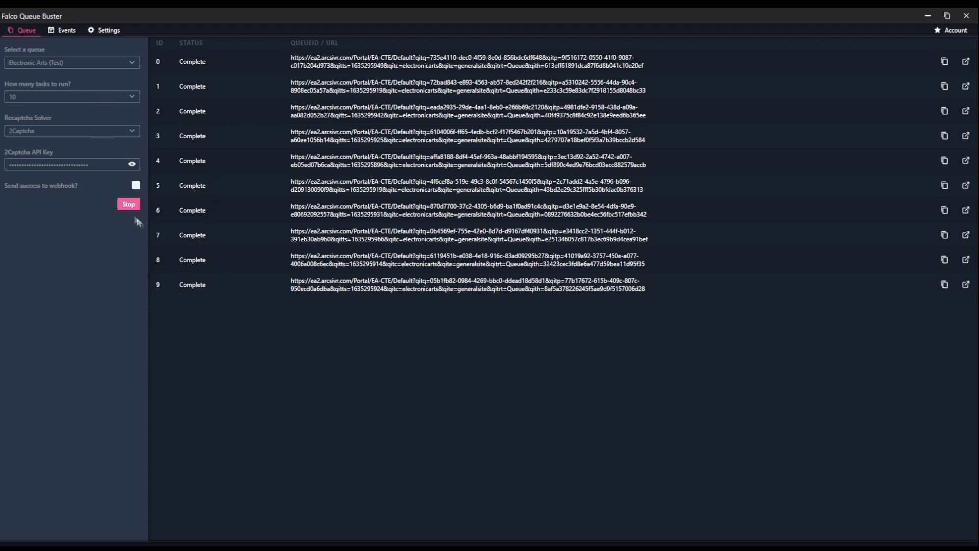
pyautogui.moveTo(209, 319)
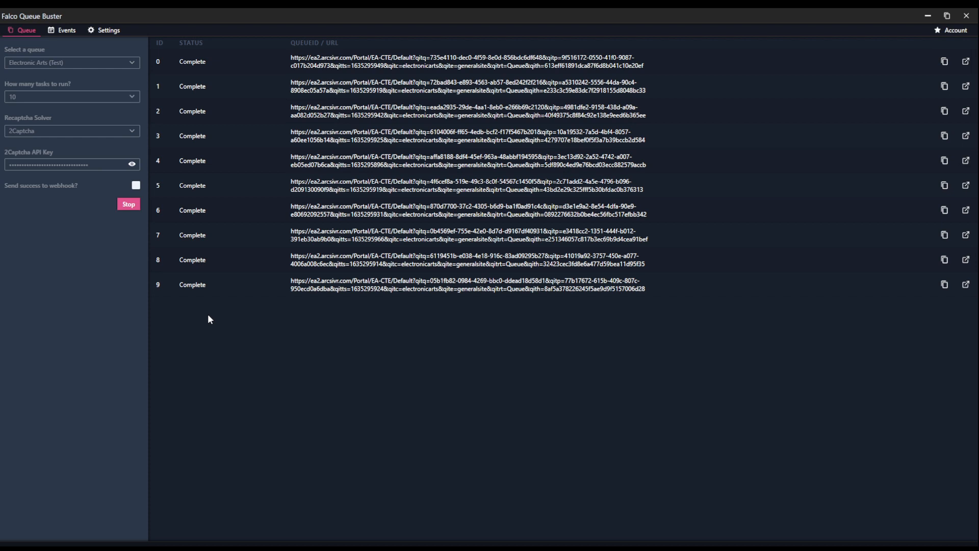
pyautogui.moveTo(132, 216)
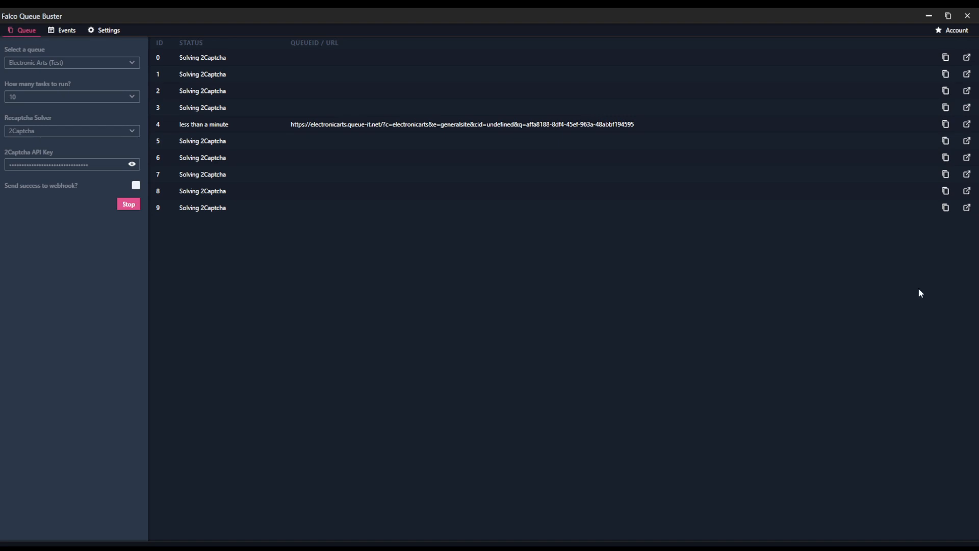
pyautogui.moveTo(947, 125)
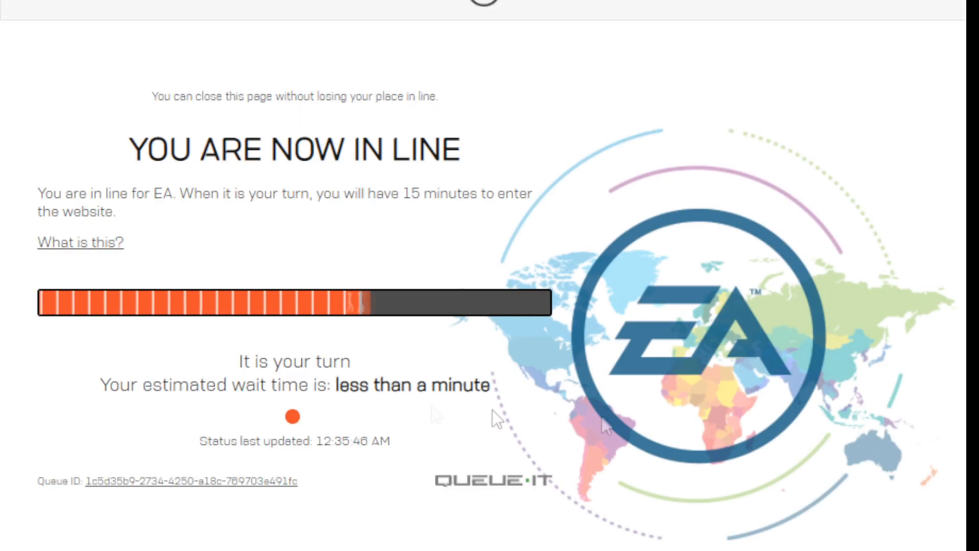
pyautogui.moveTo(144, 412)
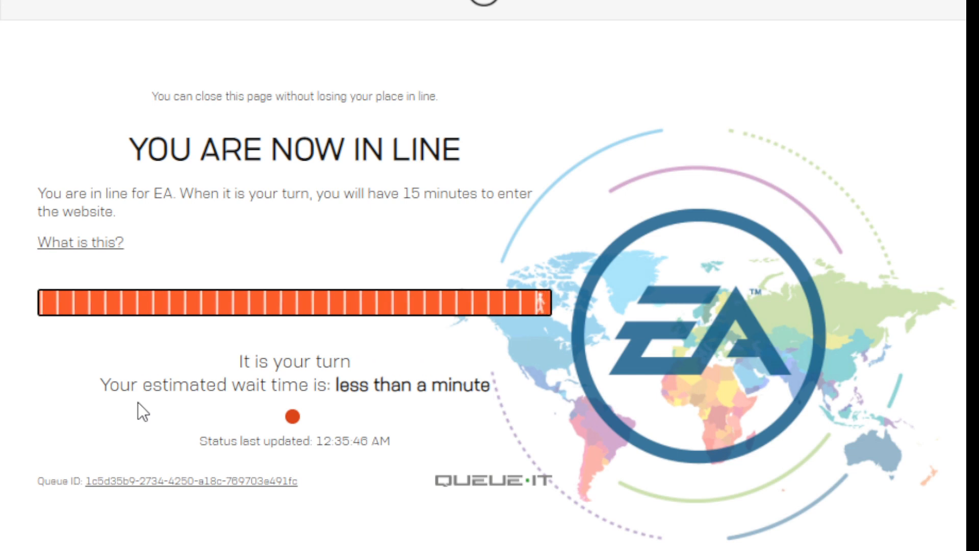
pyautogui.moveTo(403, 422)
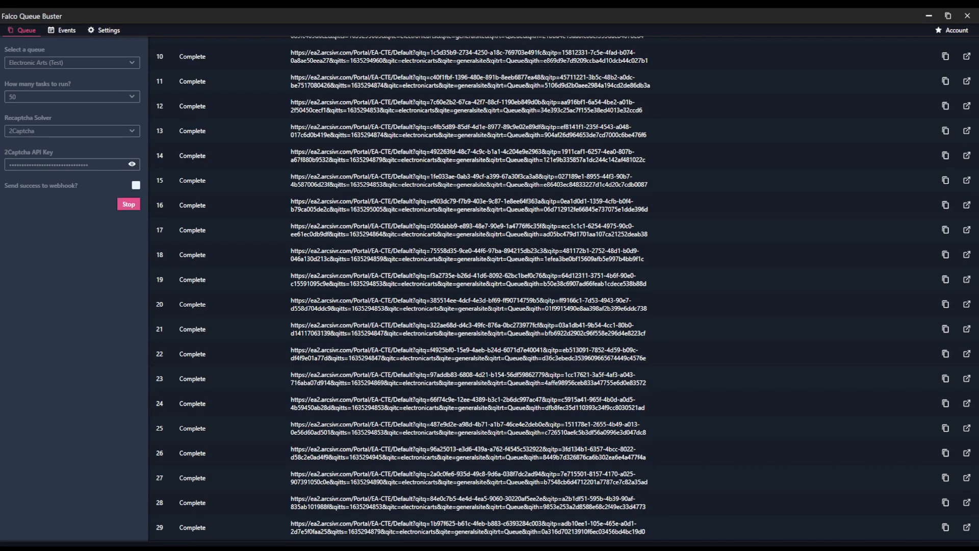
# Stop the fifty-task run and start a new ten-task Electronic Arts (Test) run
pyautogui.click(129, 204)
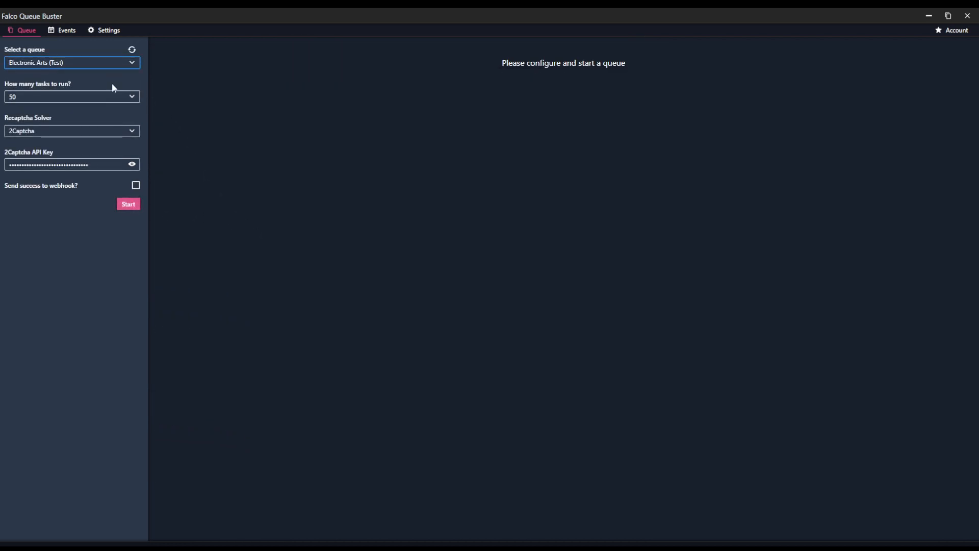
pyautogui.moveTo(116, 97)
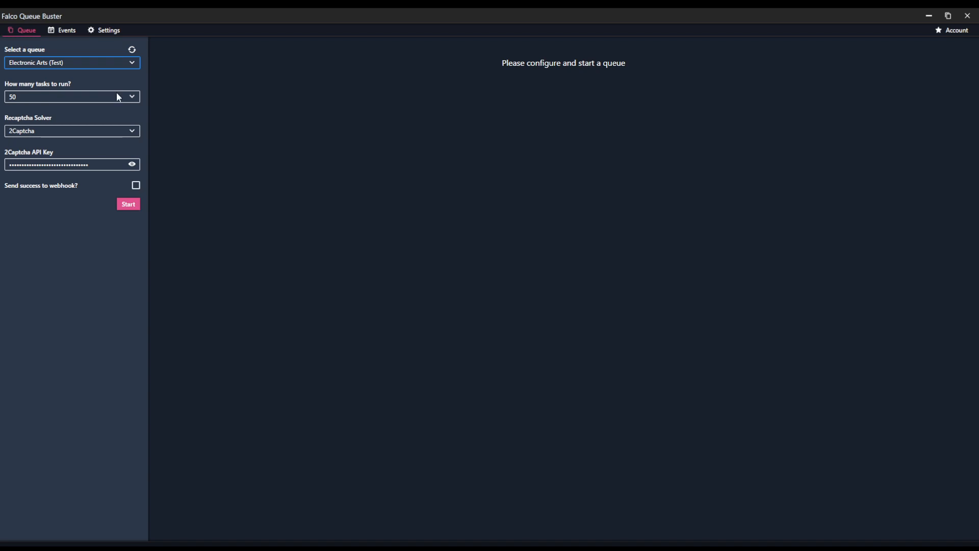
pyautogui.moveTo(122, 104)
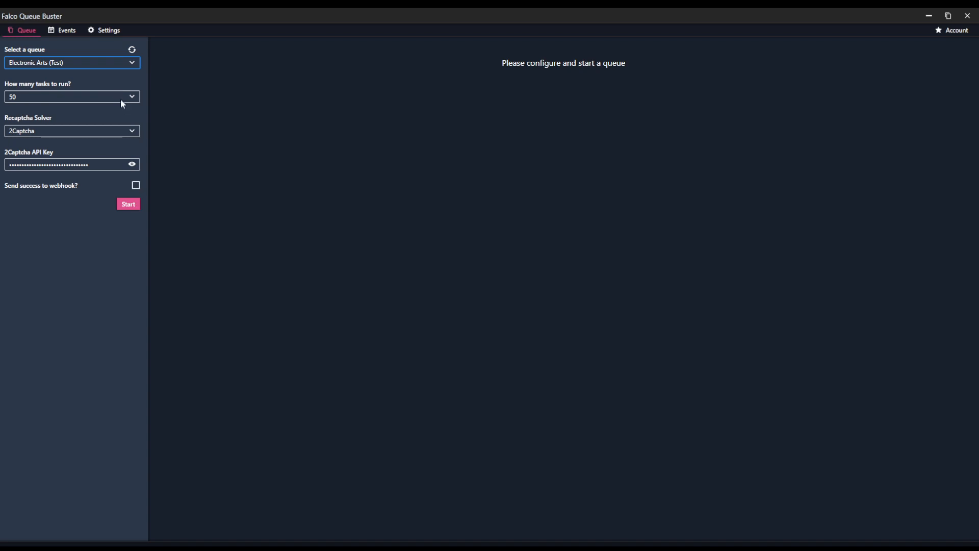
pyautogui.moveTo(227, 126)
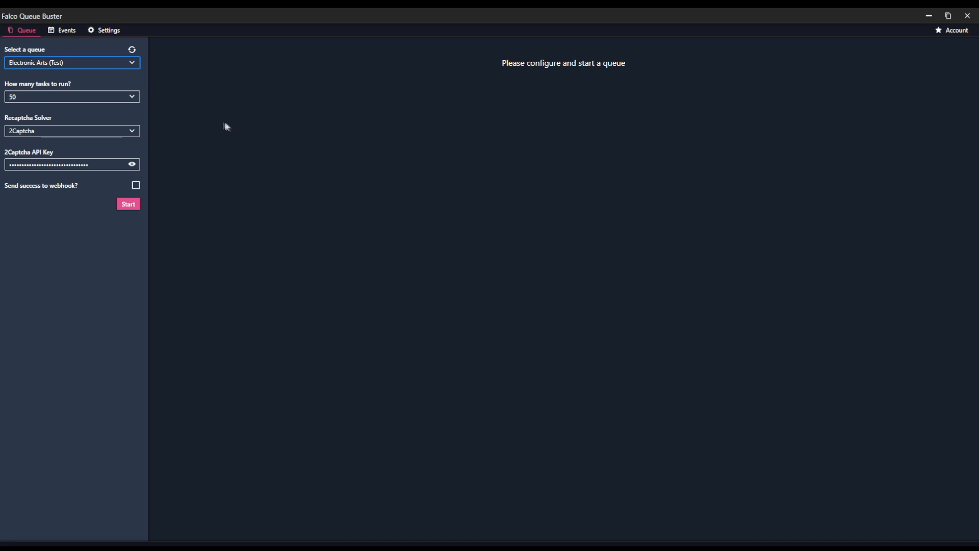
pyautogui.click(128, 204)
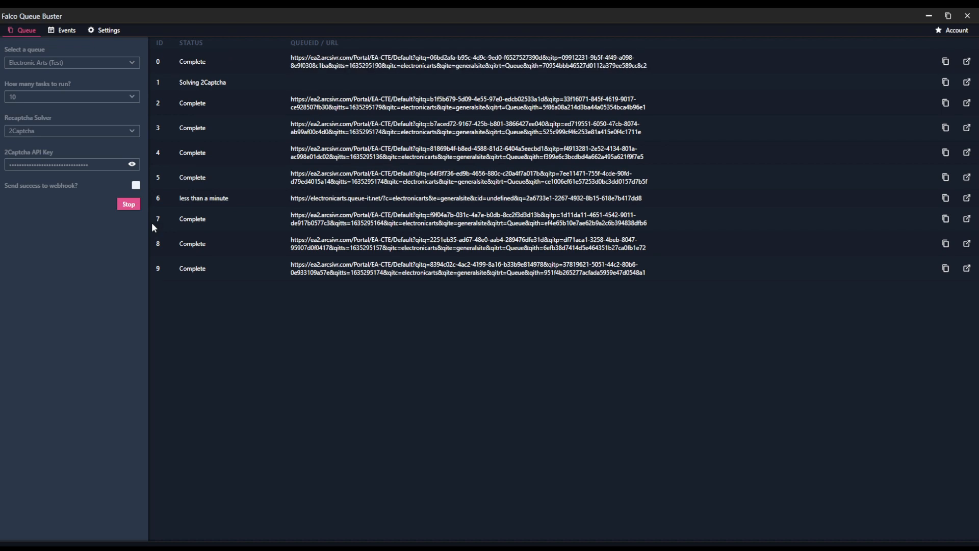
pyautogui.moveTo(188, 224)
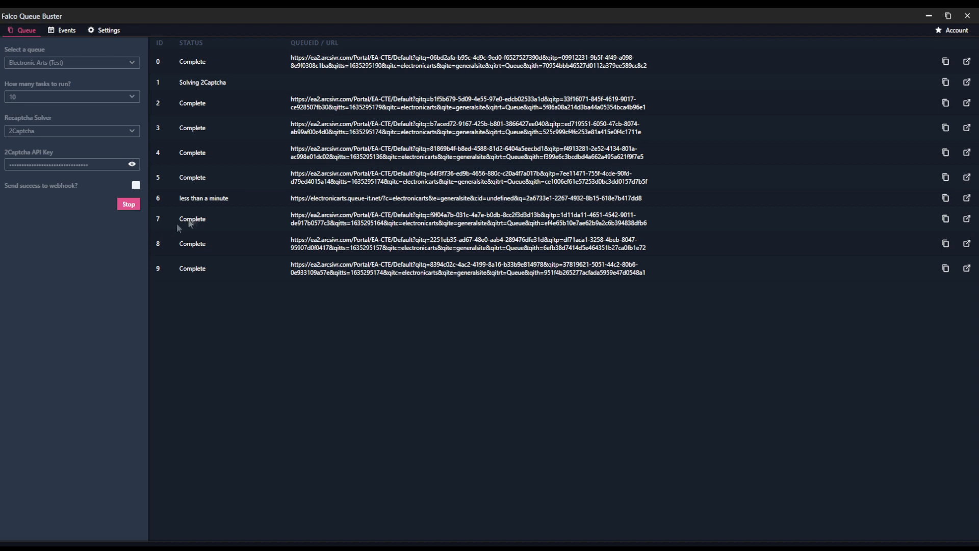
pyautogui.moveTo(304, 304)
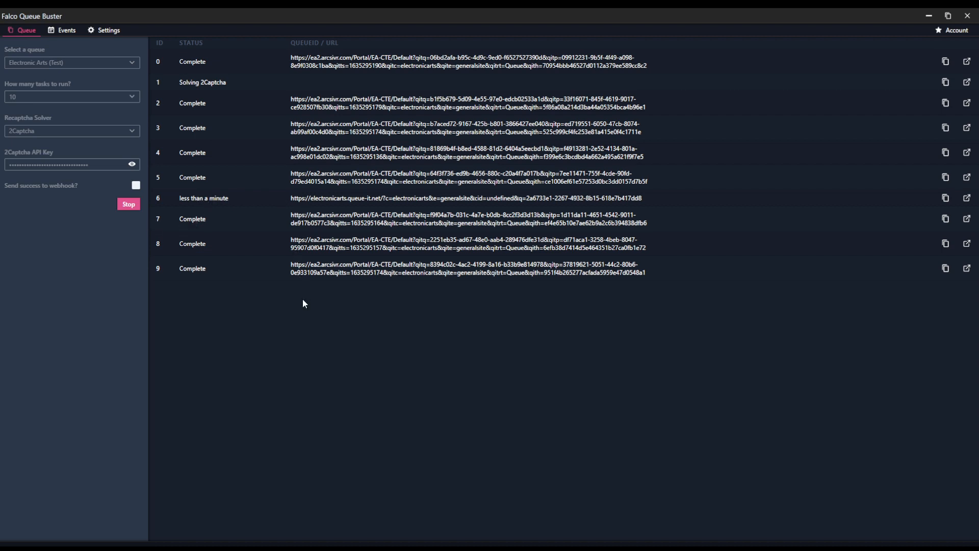
pyautogui.moveTo(293, 333)
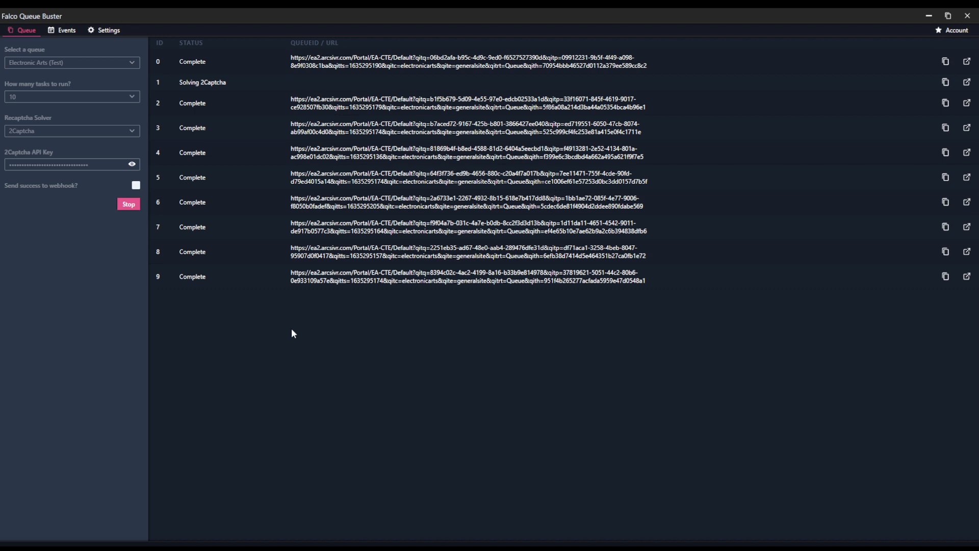
pyautogui.moveTo(145, 224)
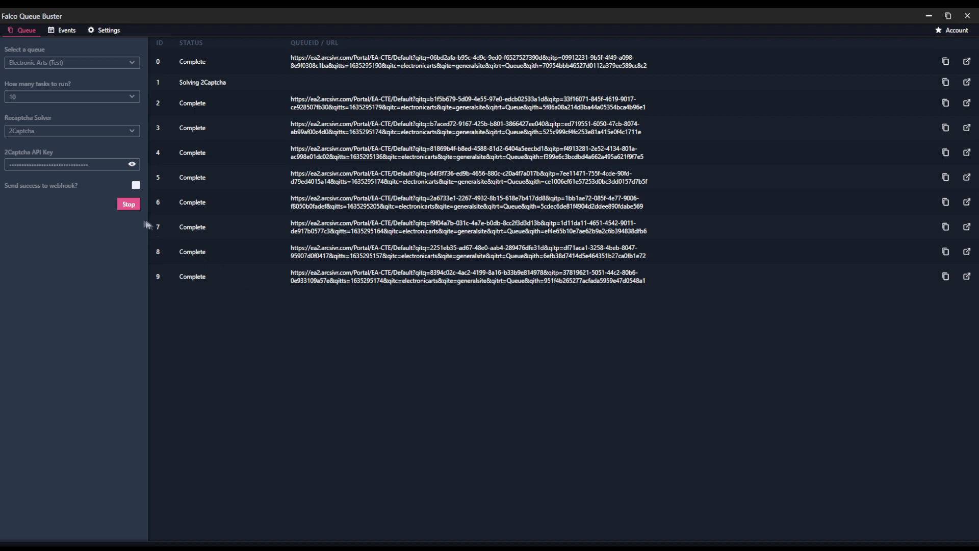